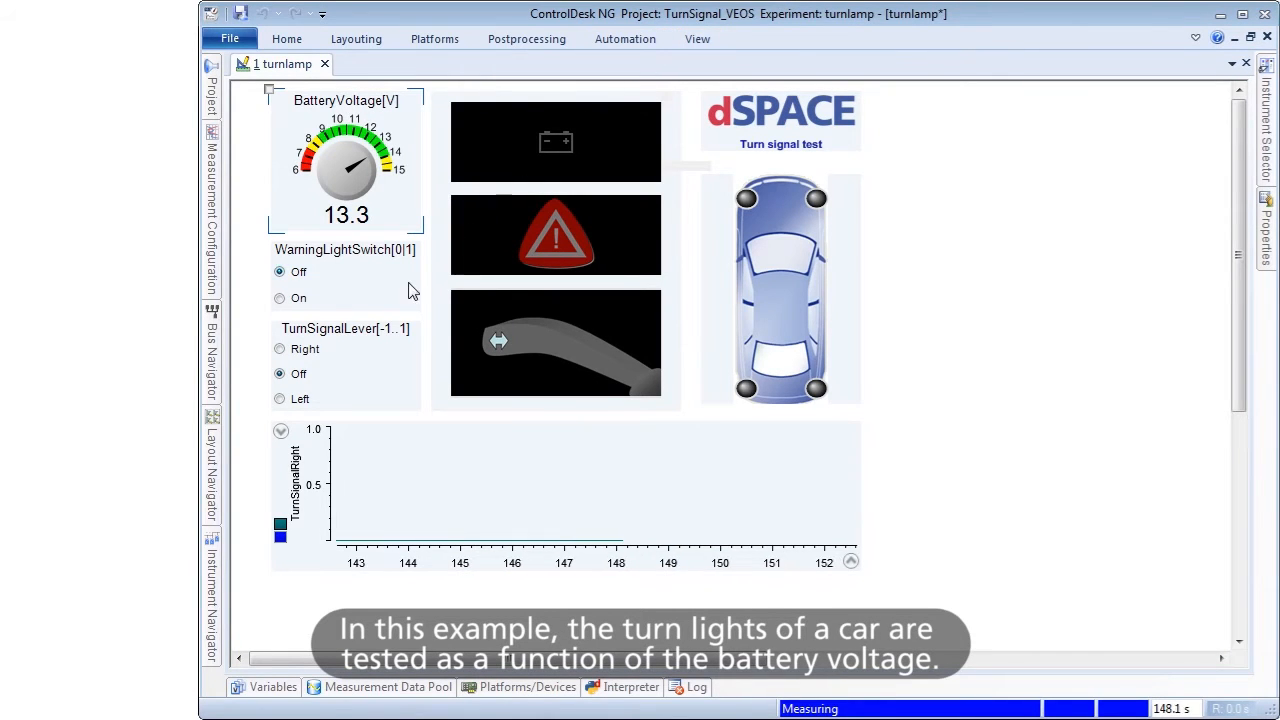
Step: Insert a Pulse segment into the IdealBlinking row and set its parameters and comment
click(280, 348)
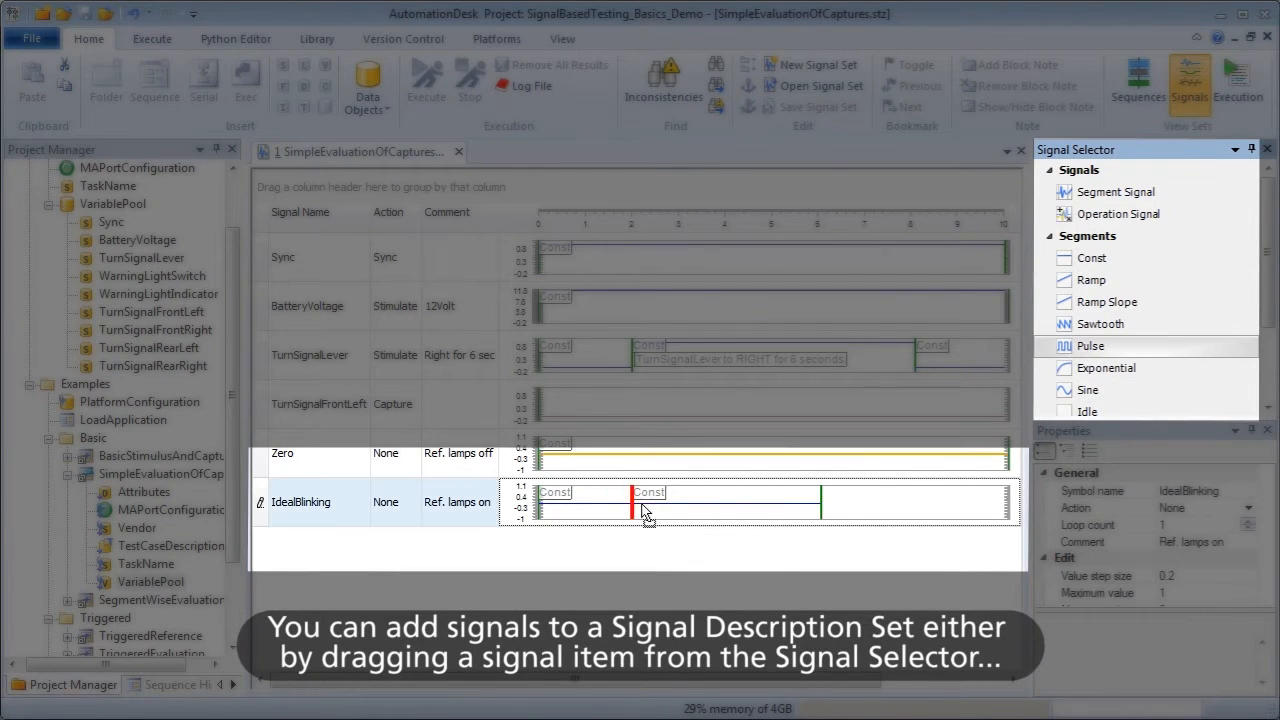
drag(1090, 344, 670, 500)
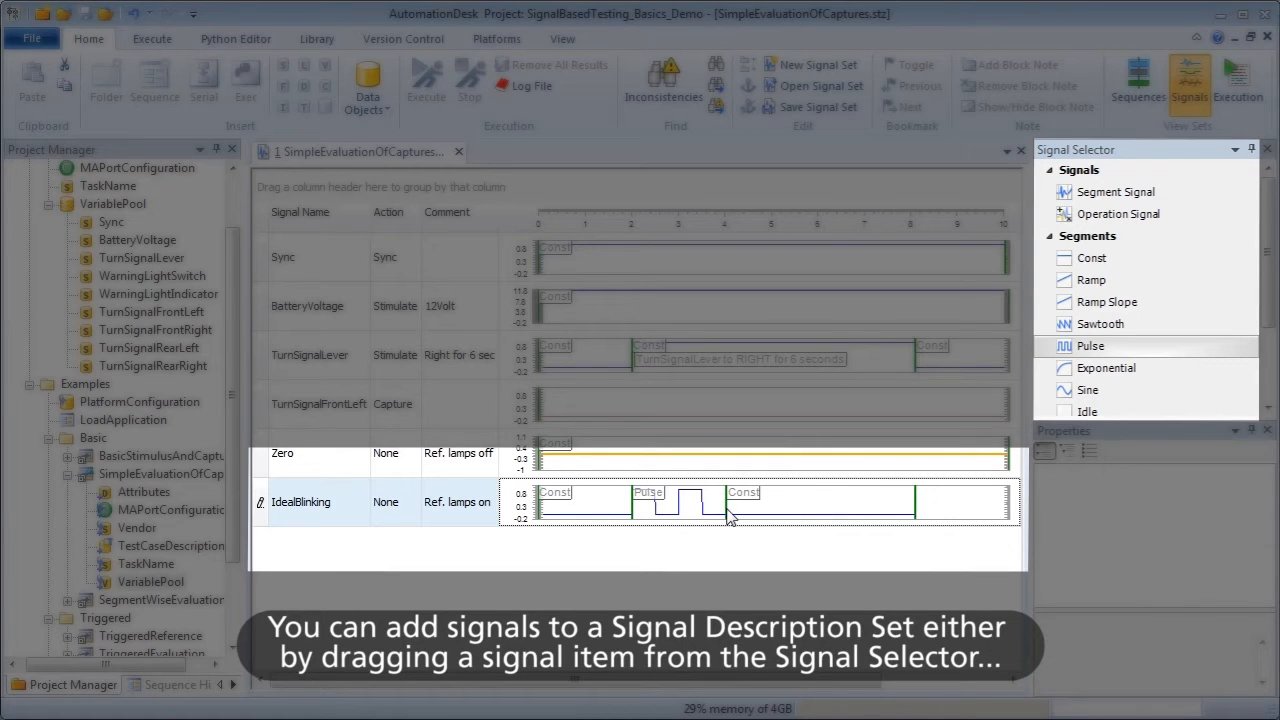
click(648, 492)
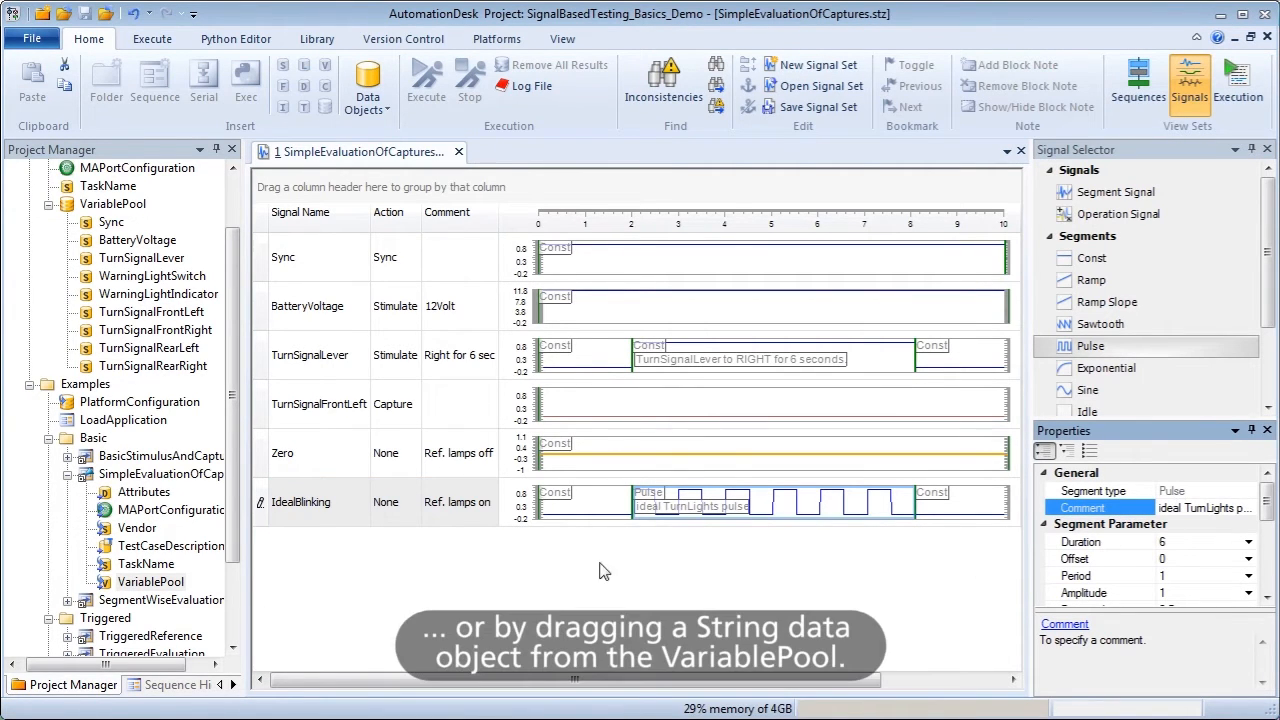
mouse_move(368, 572)
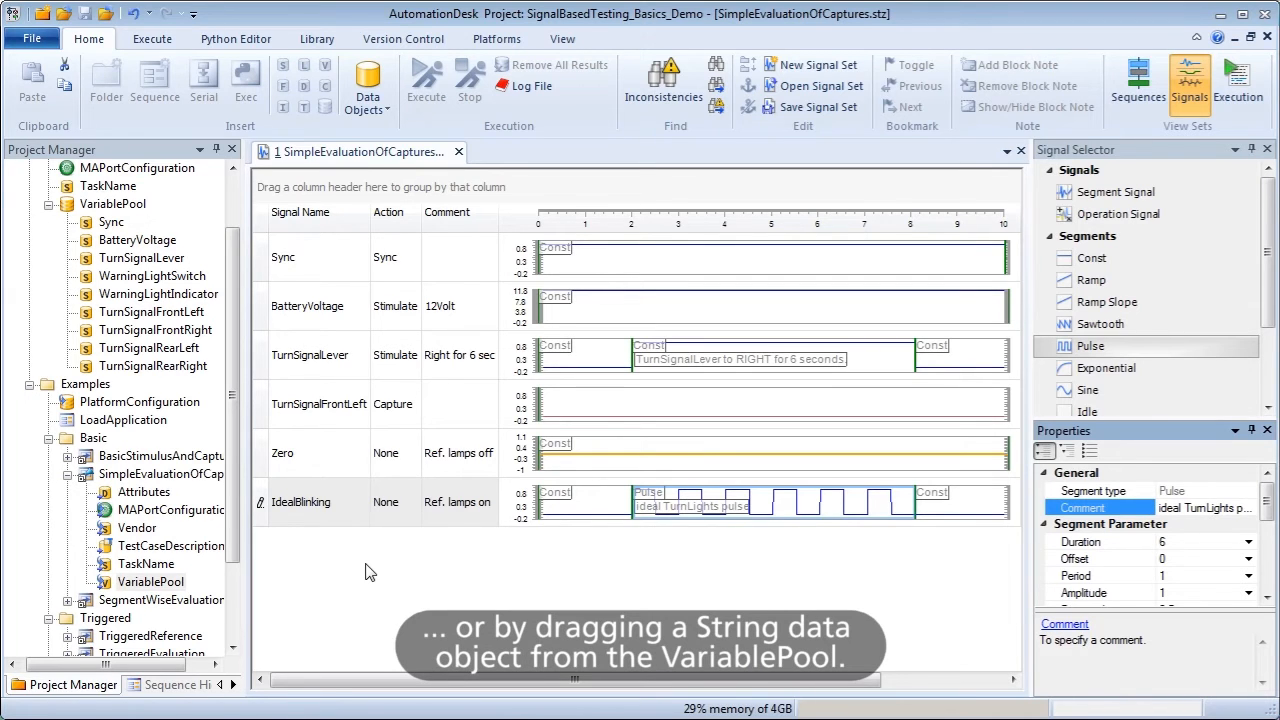
Step: Add TurnSignalFrontRight with Capture action, IsInsideRegion against IdealBlinking, then start execution
click(156, 330)
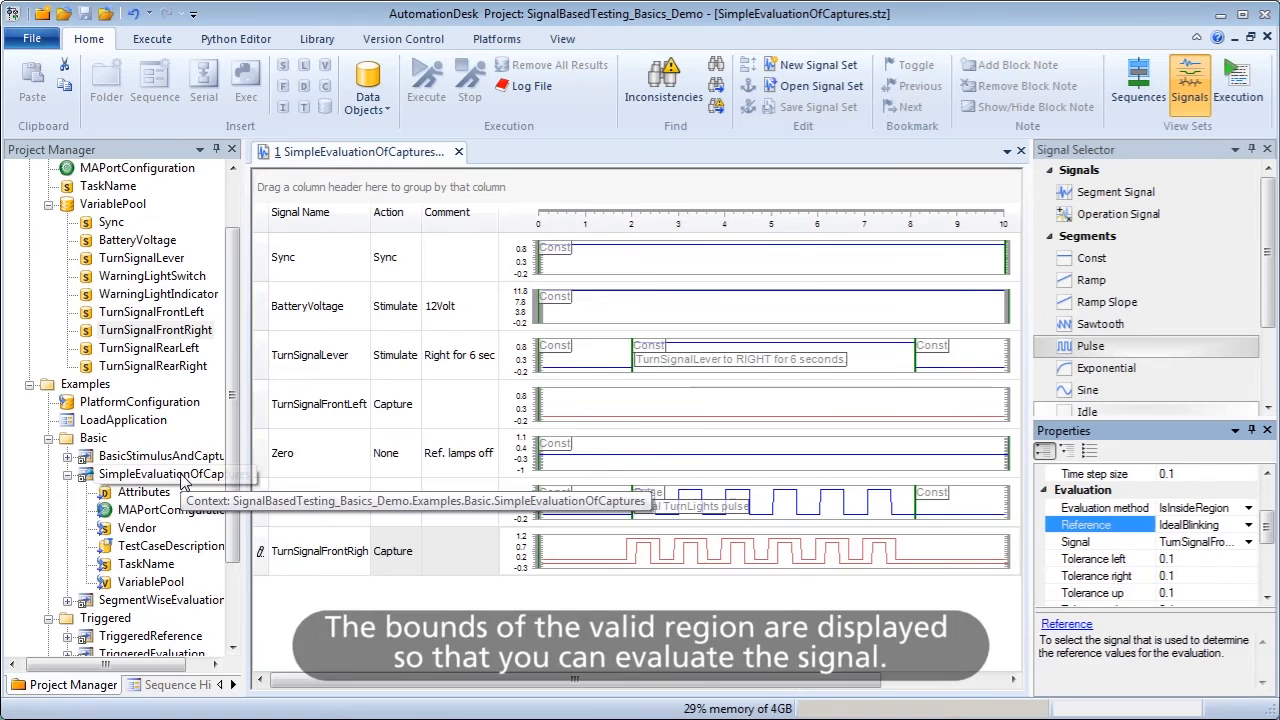
click(424, 80)
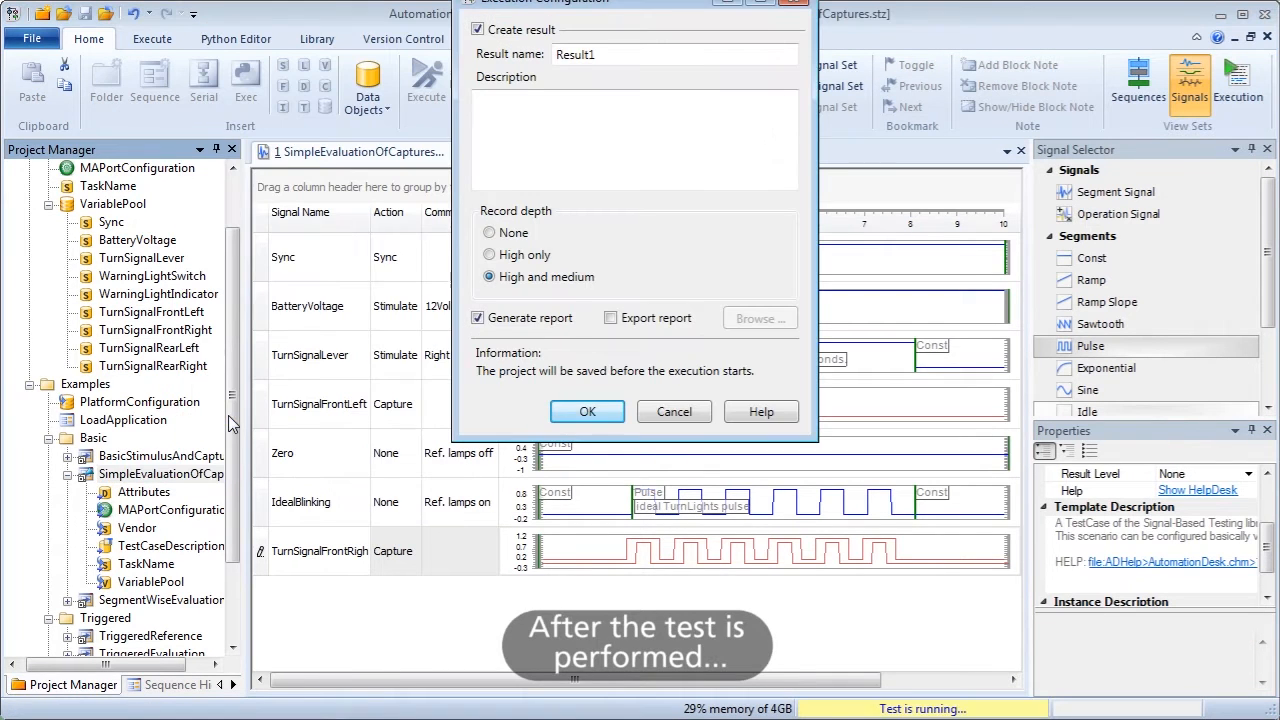
Step: Confirm the Execution Configuration to run the test, then bring up the Result1 report
click(588, 412)
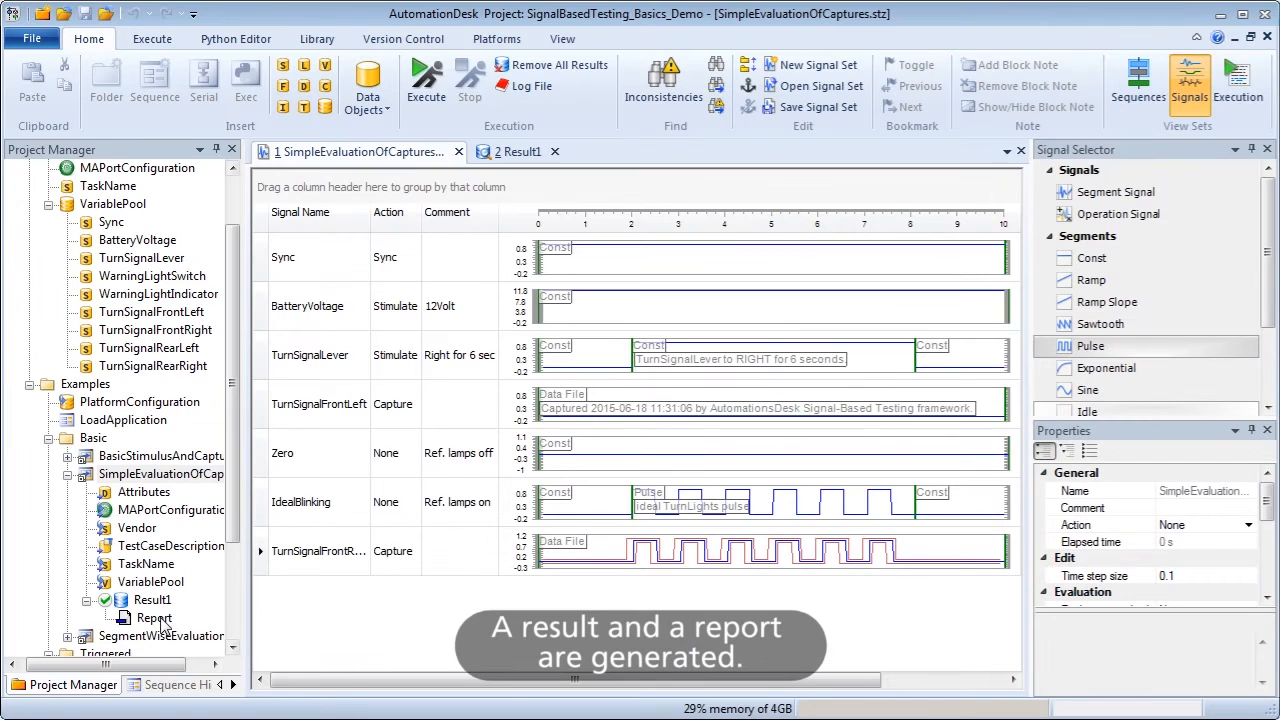
double_click(156, 616)
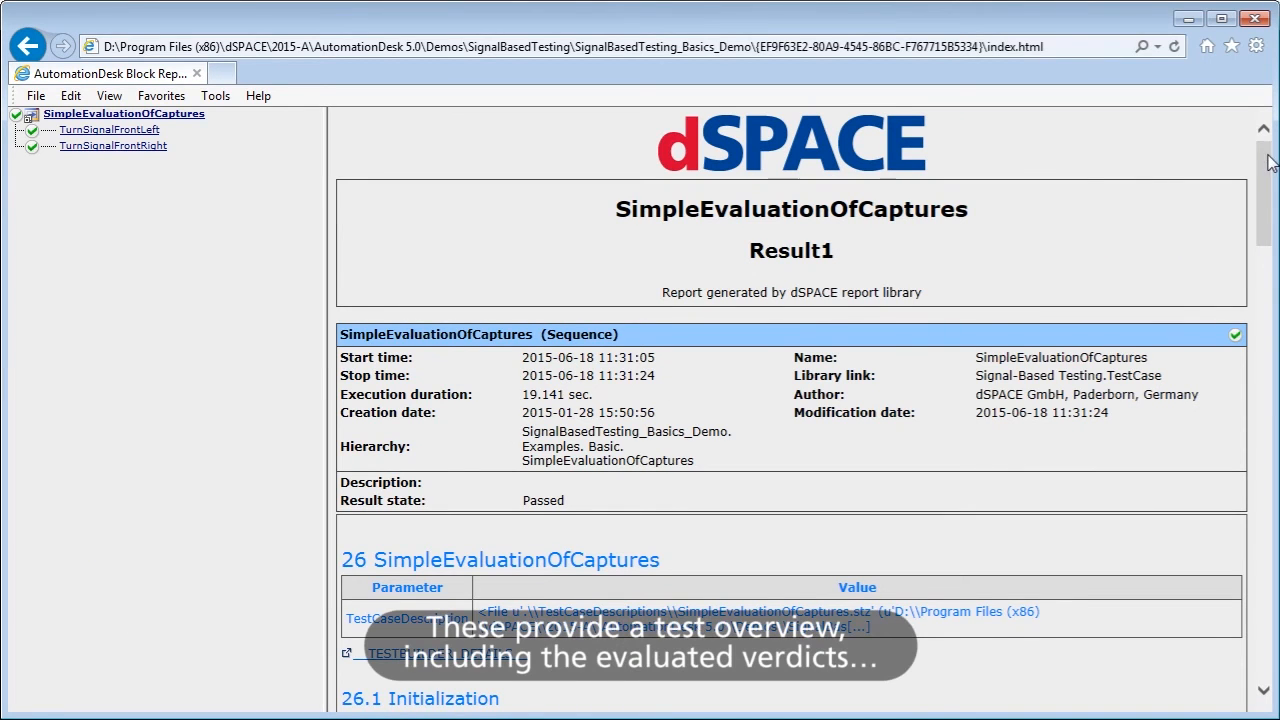
Step: Scroll through the passed overview and signal plots, then jump to the TurnSignalFrontRight evaluation
scroll(down, 3)
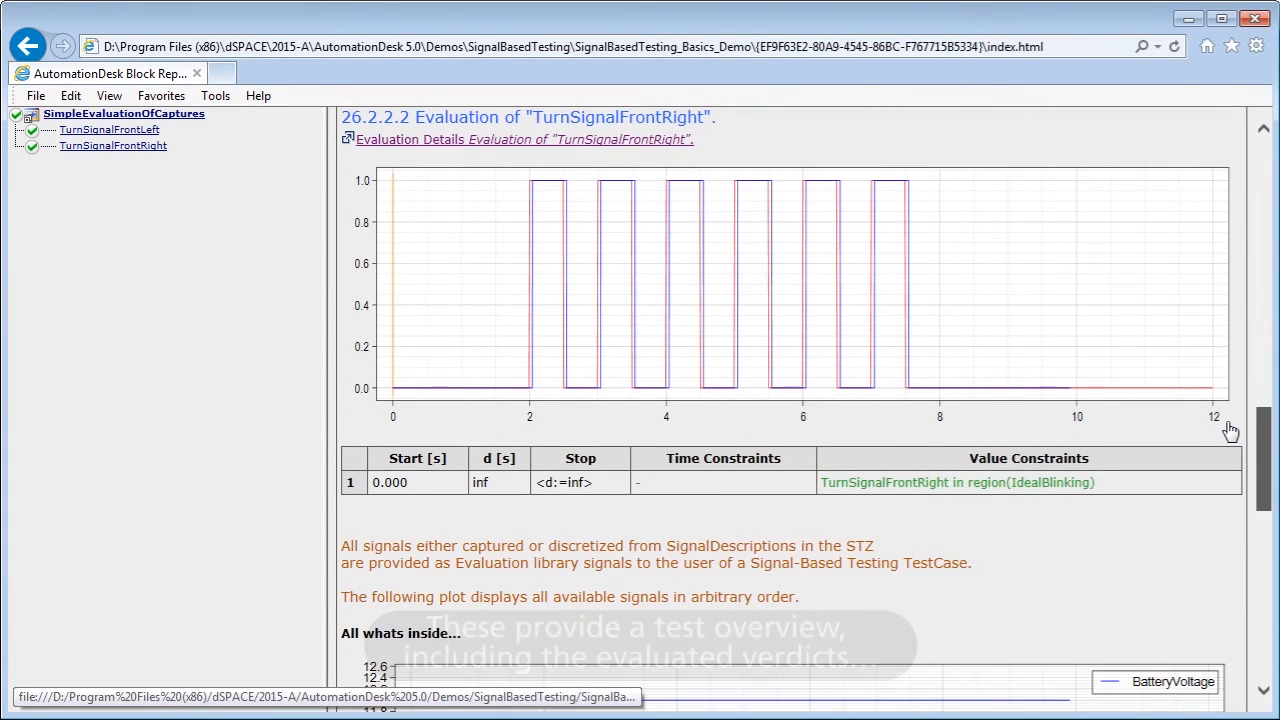
scroll(down, 3)
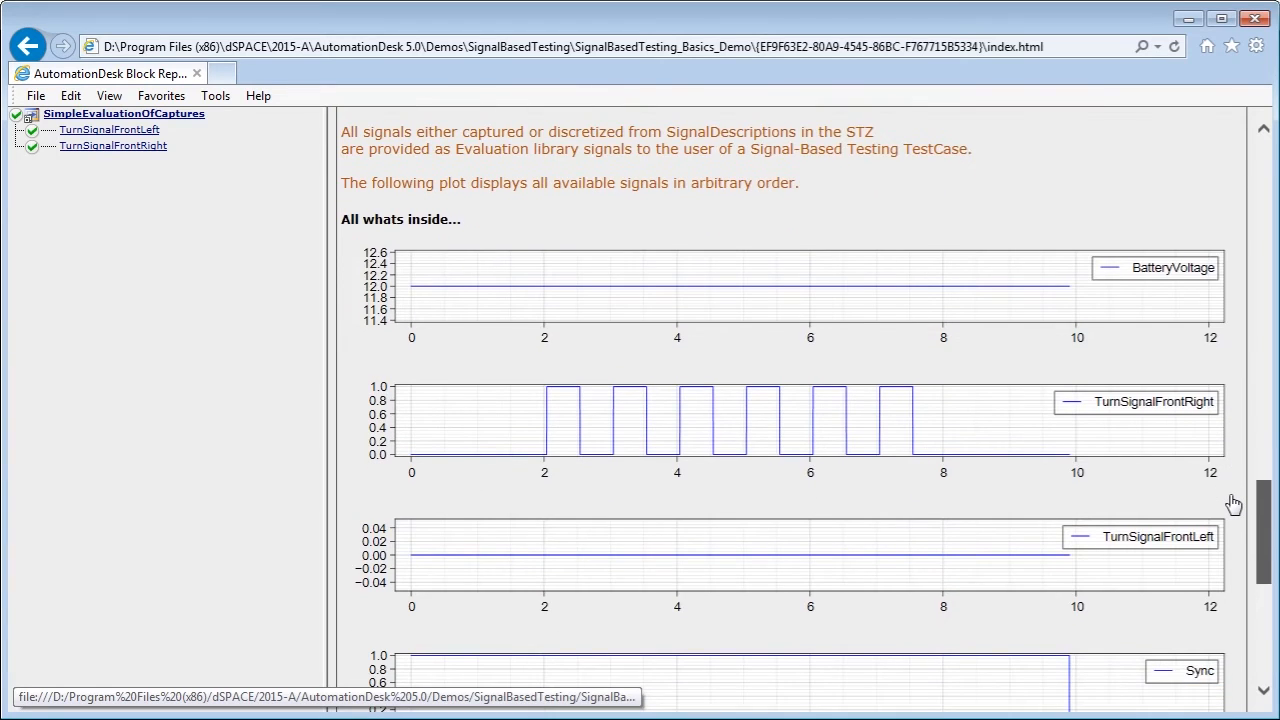
scroll(down, 3)
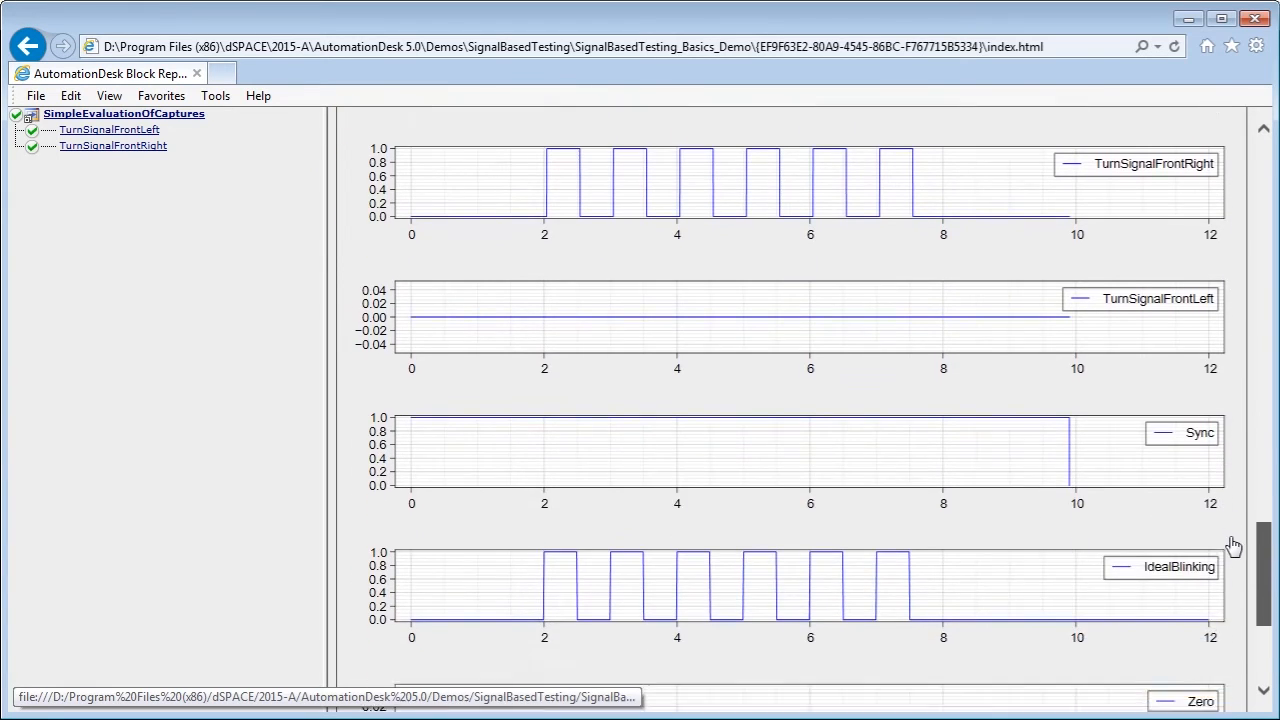
scroll(down, 3)
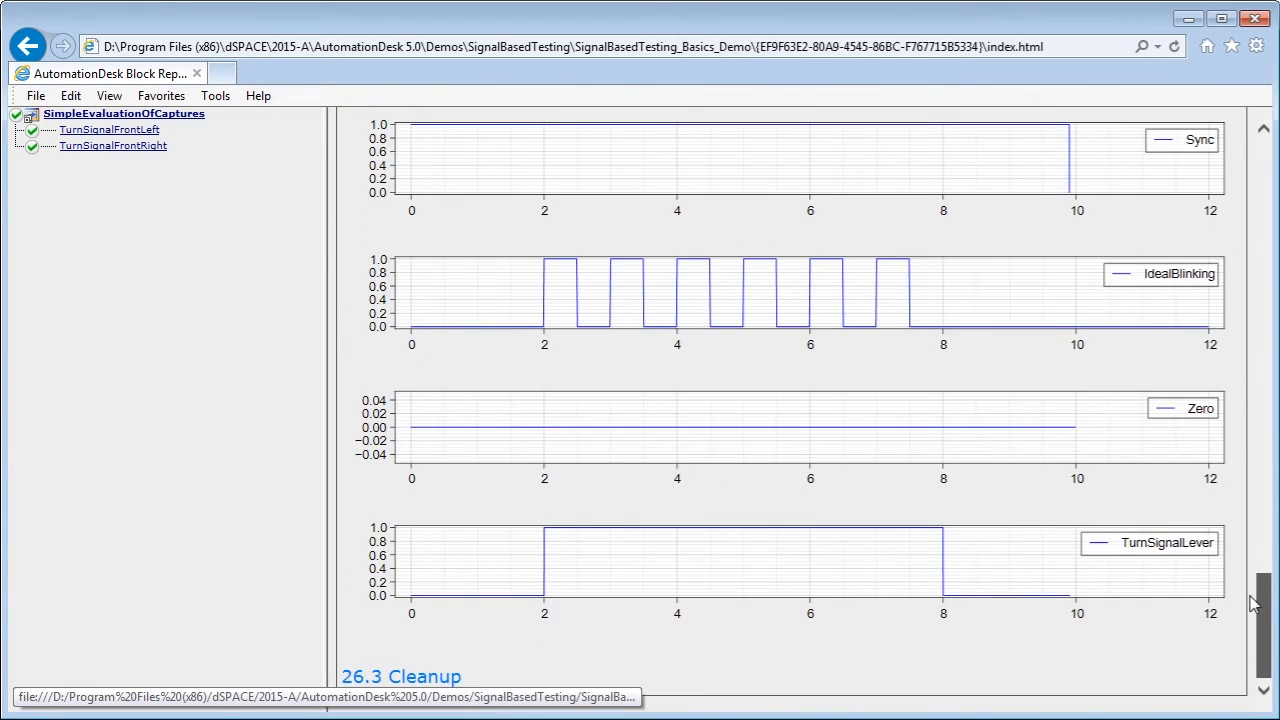
click(112, 144)
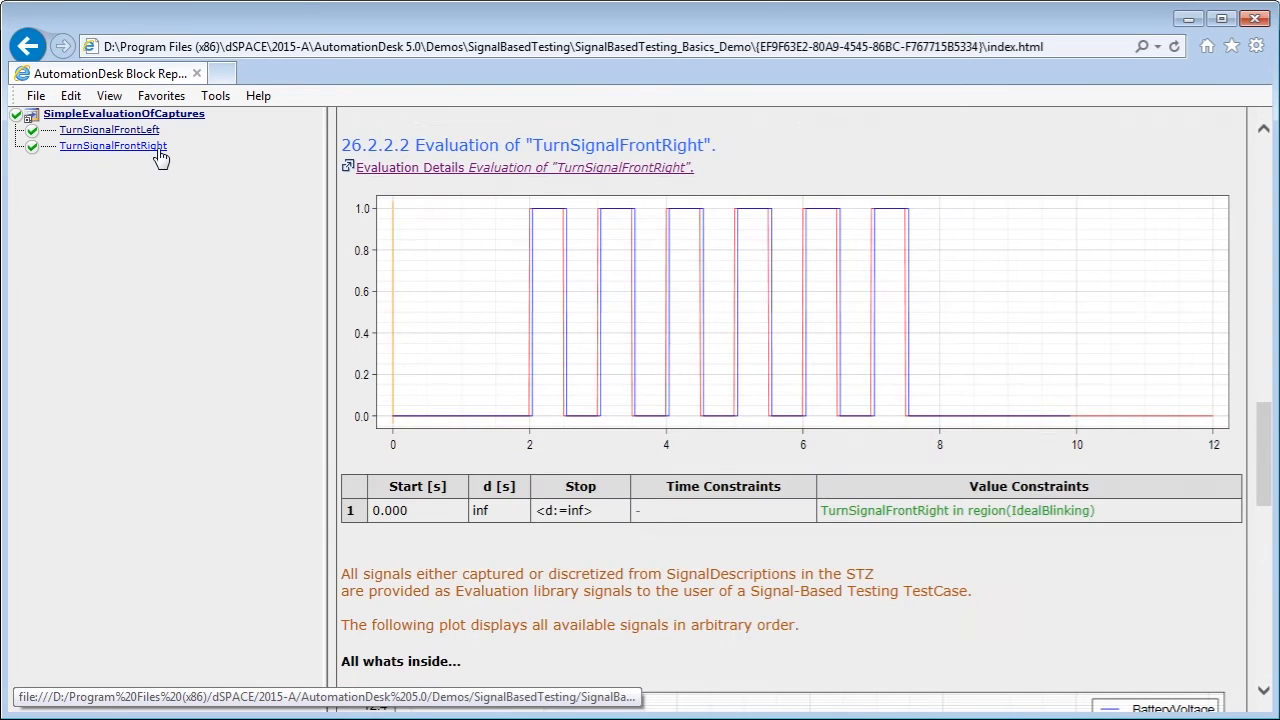
Step: Show the Evaluation Details with the IsInsideRegion plot and Passed verdict for TurnSignalFrontRight
click(404, 168)
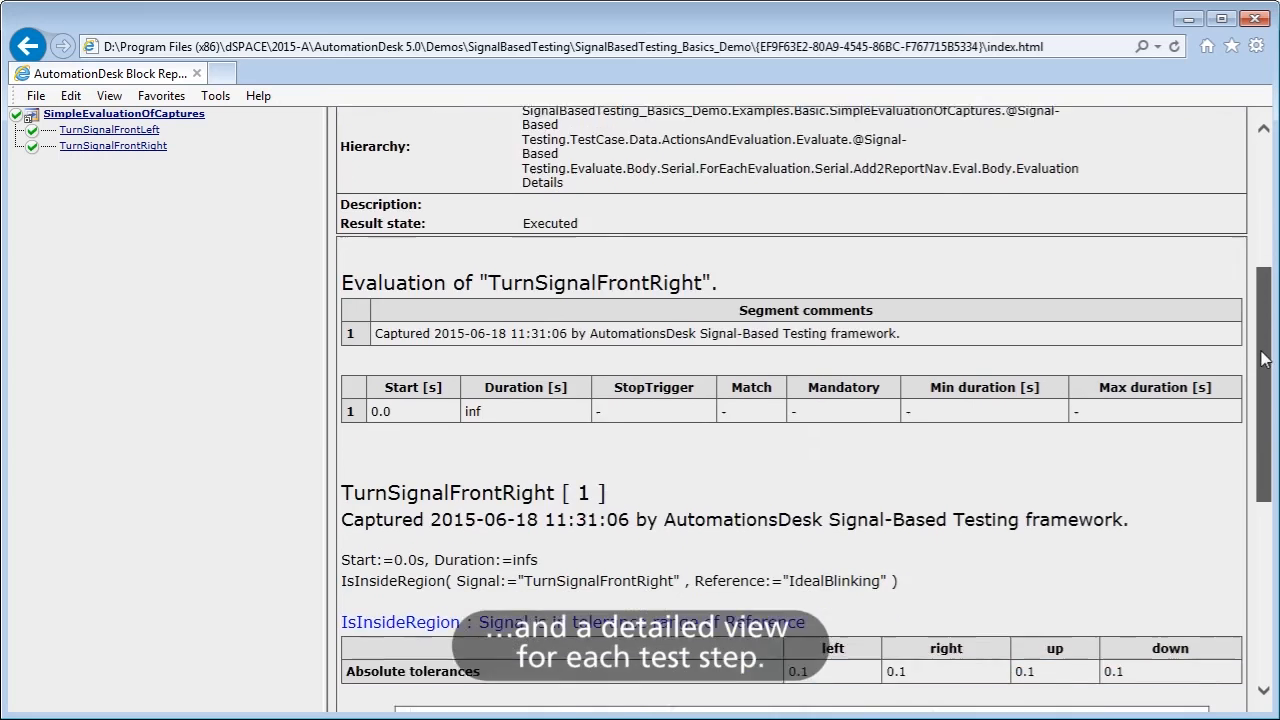
scroll(down, 3)
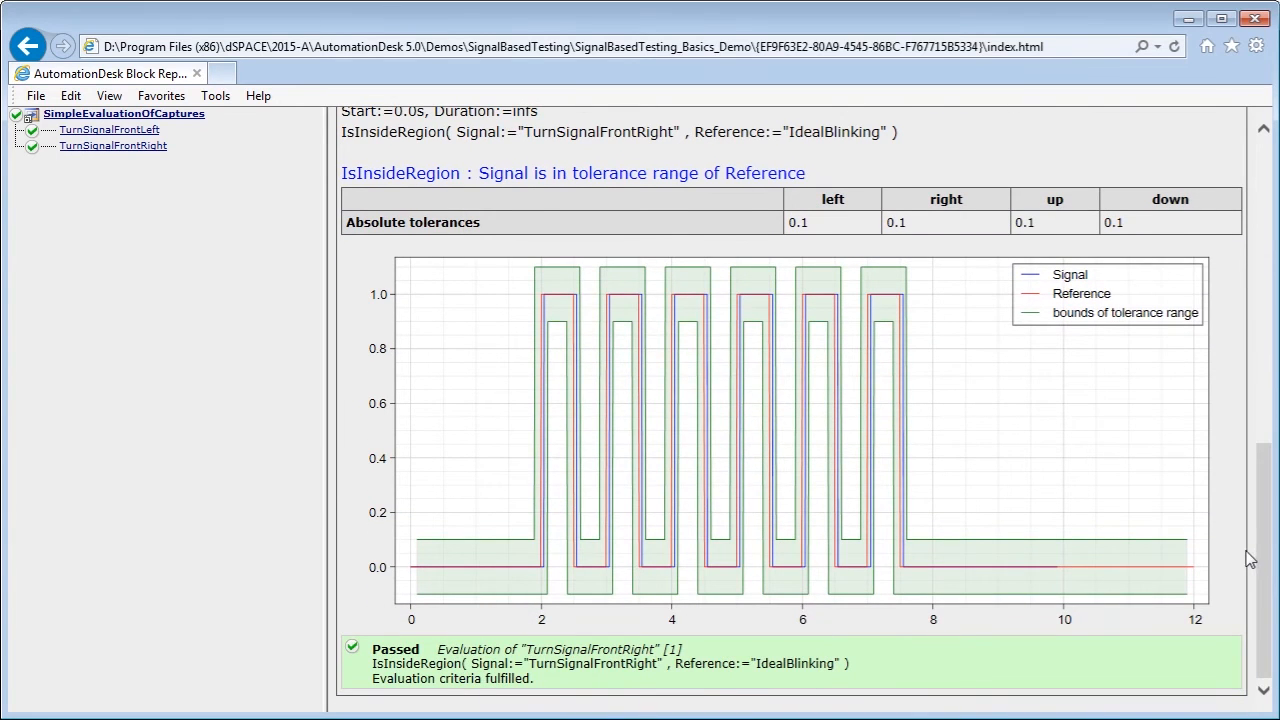